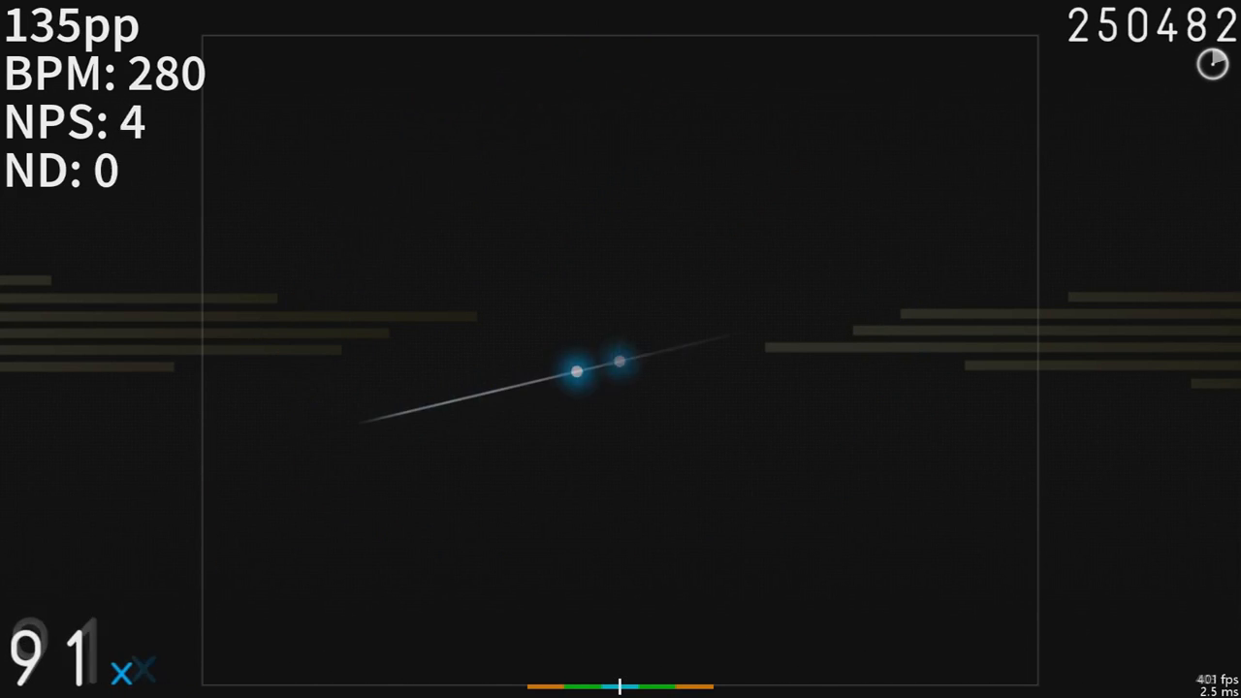
pyautogui.moveTo(334, 429)
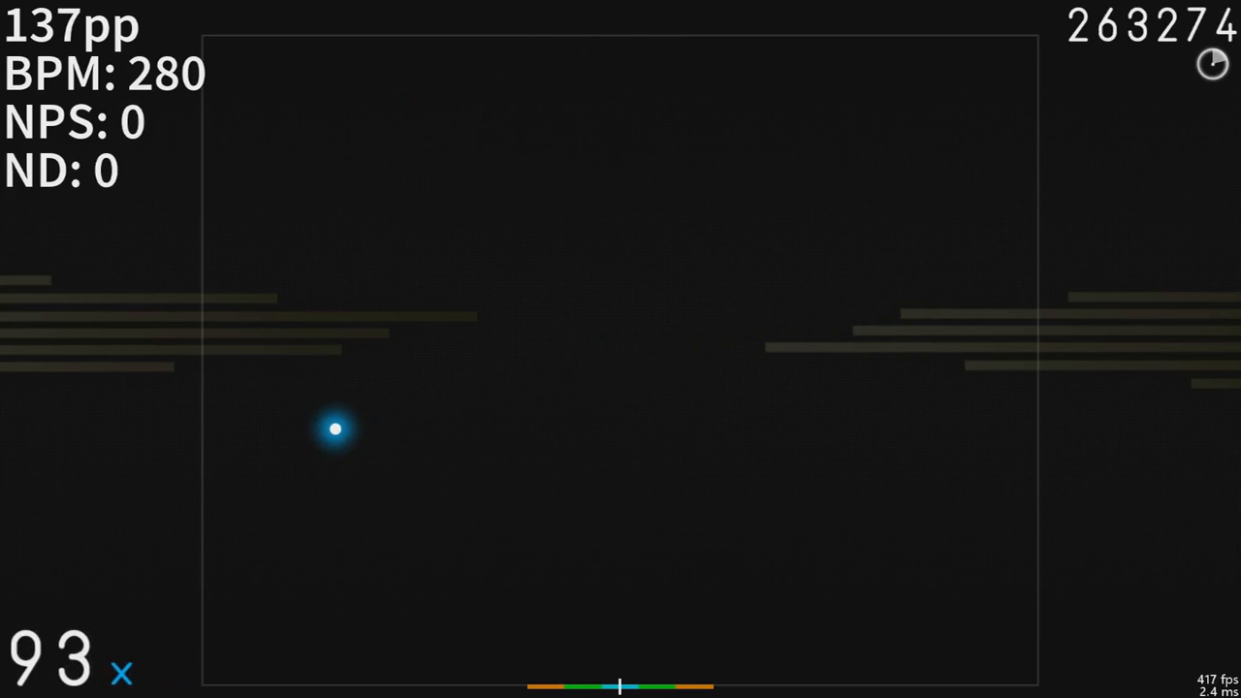